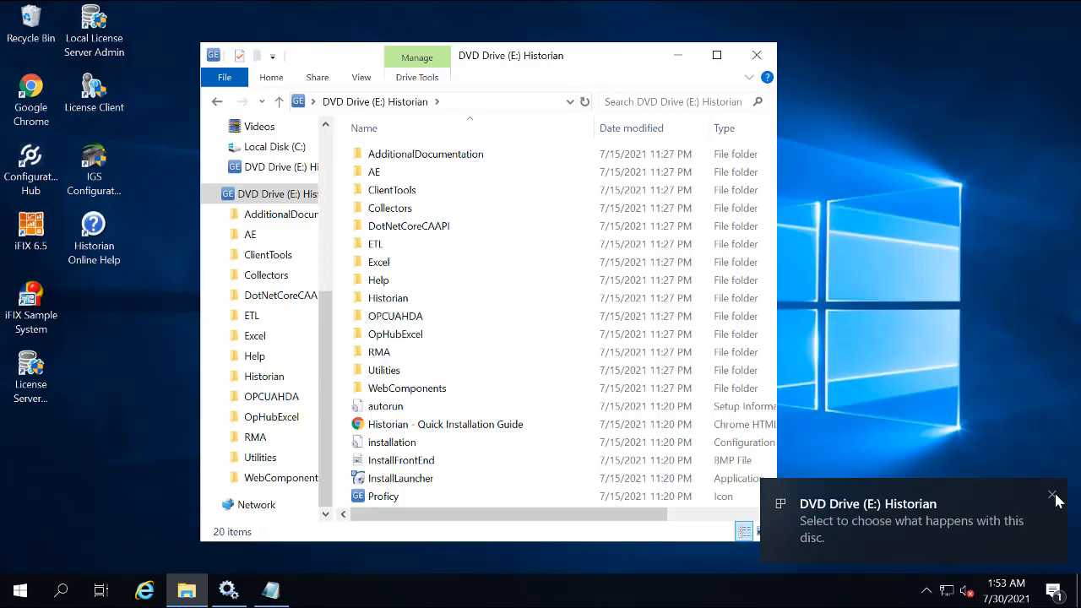
mouse_move(382, 497)
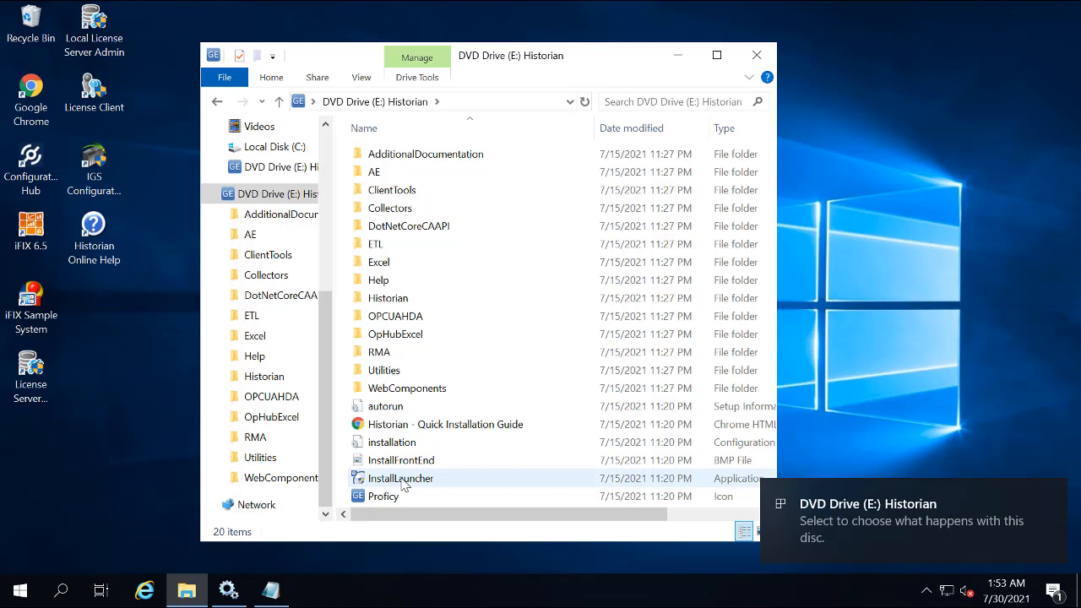
- Run InstallLauncher from the Historian DVD folder as administrator
right_click(399, 478)
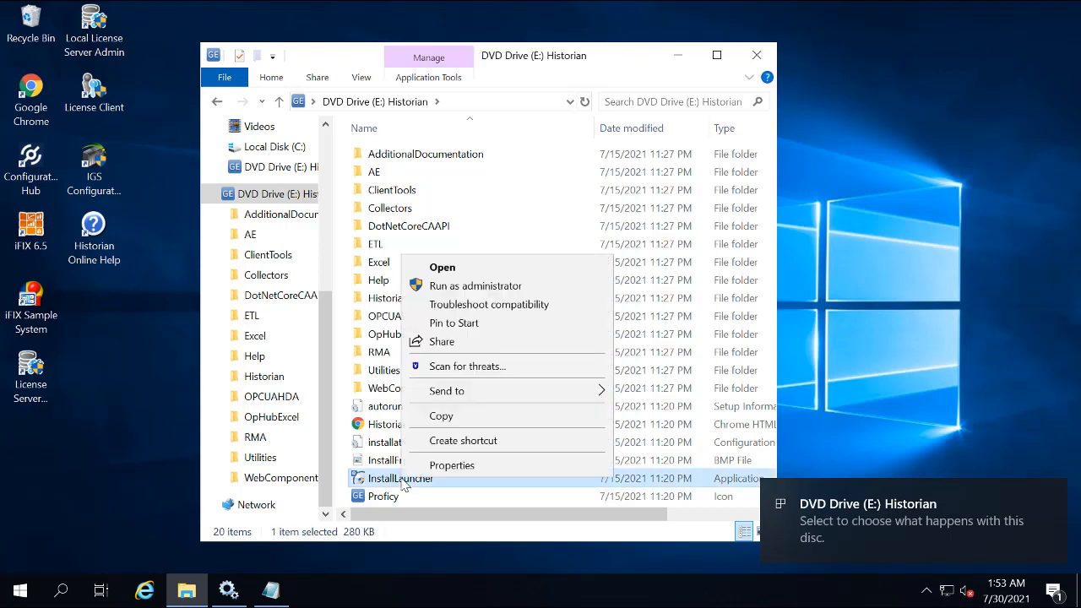
mouse_move(477, 285)
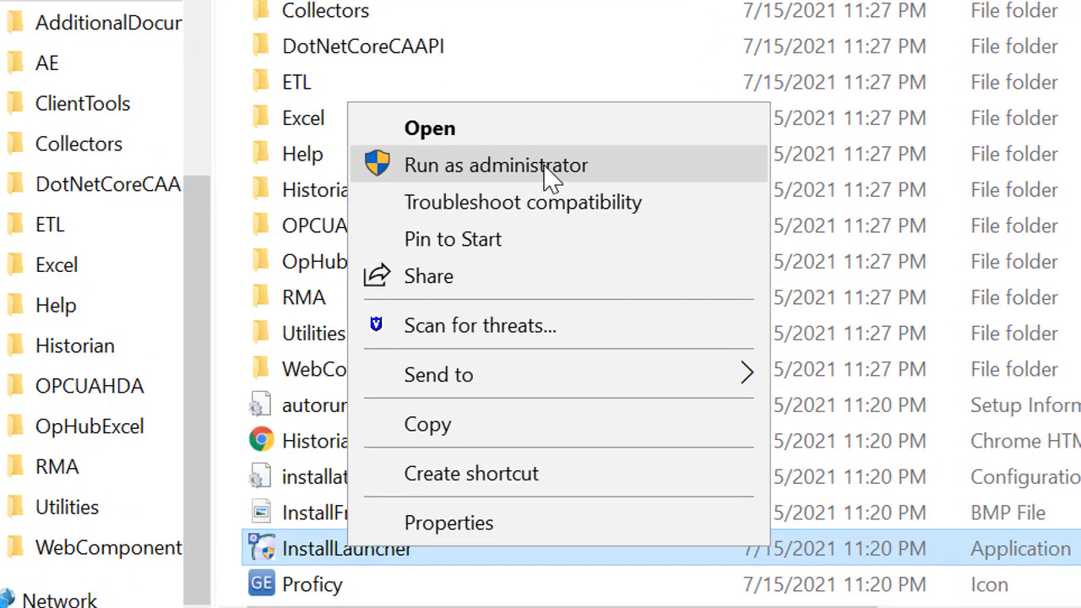
click(496, 165)
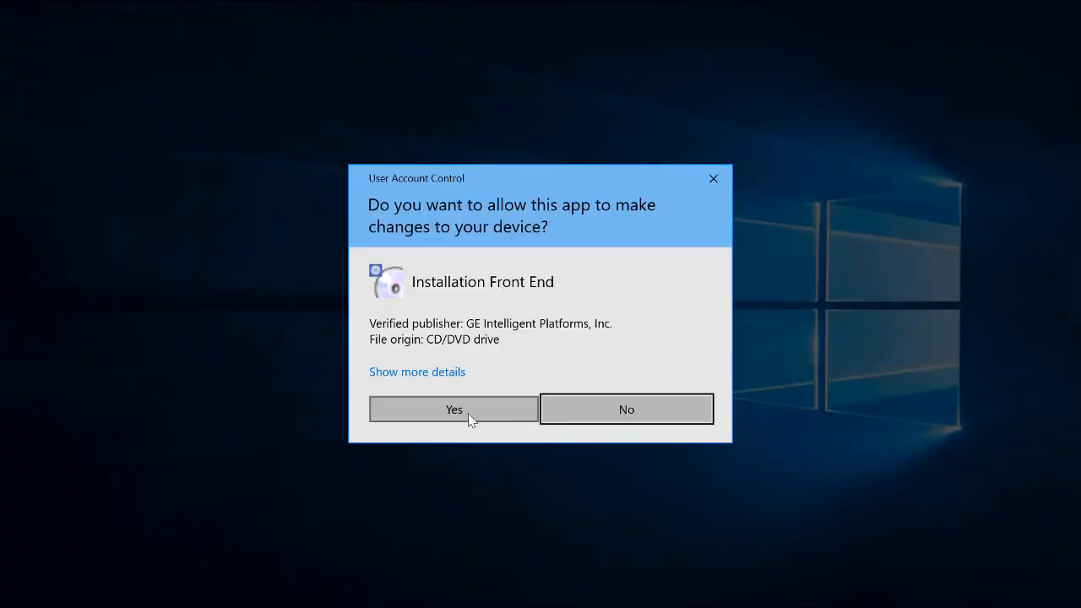
- Approve the UAC prompt and choose Install Web-based Clients
click(453, 409)
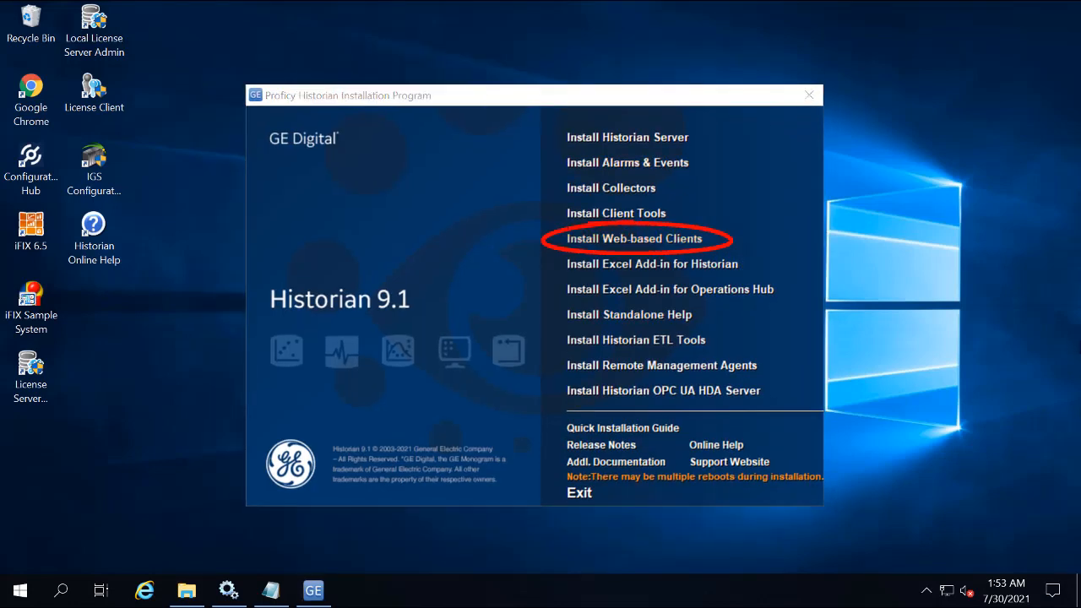
click(635, 240)
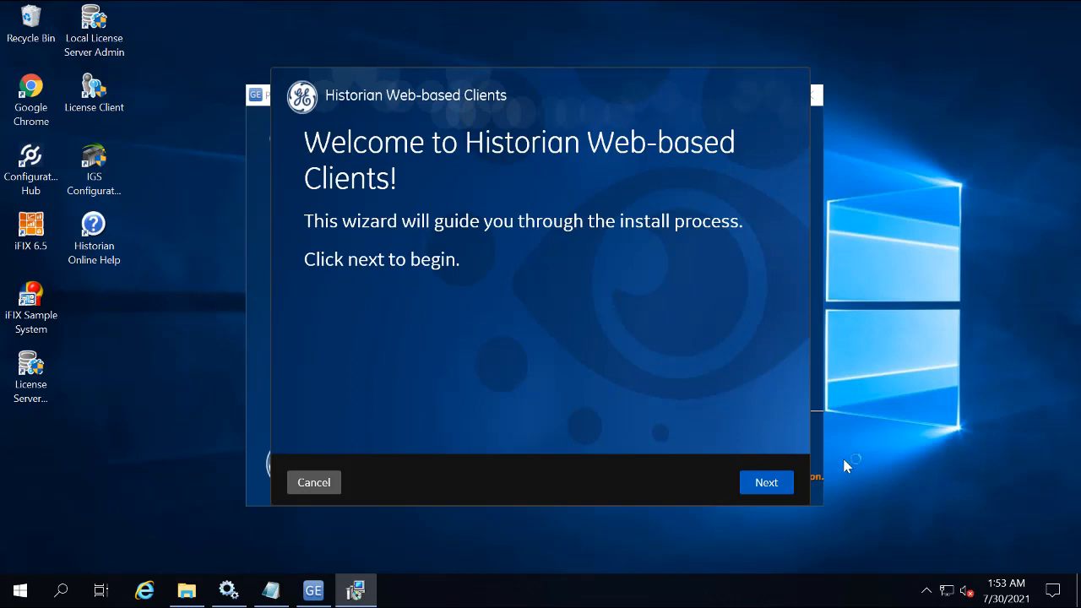
- Accept the license, keep the default TCP ports and leave the FQDNs blank
click(767, 483)
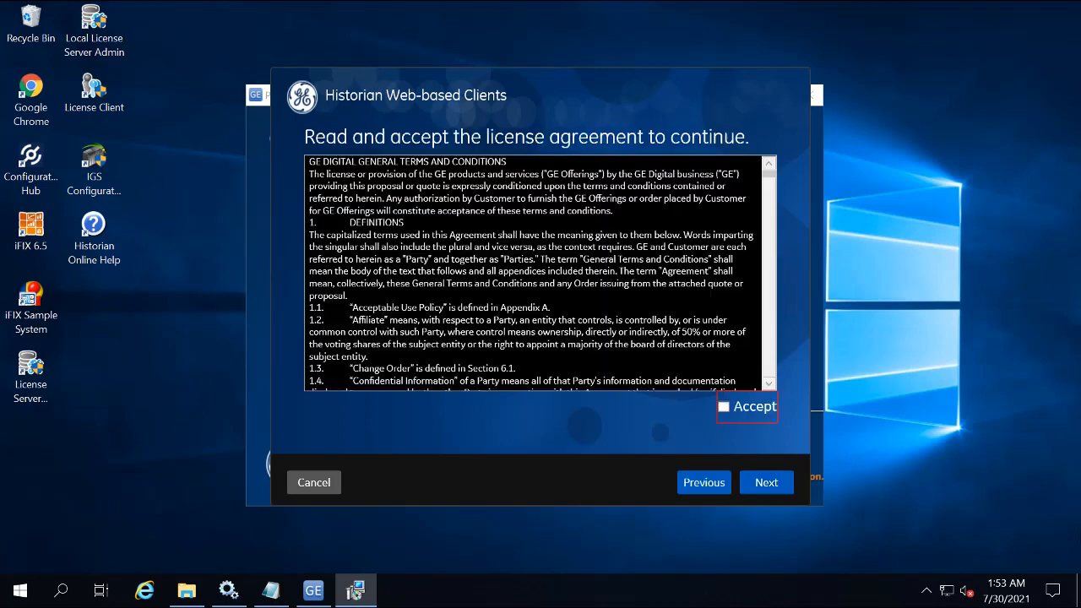
click(722, 407)
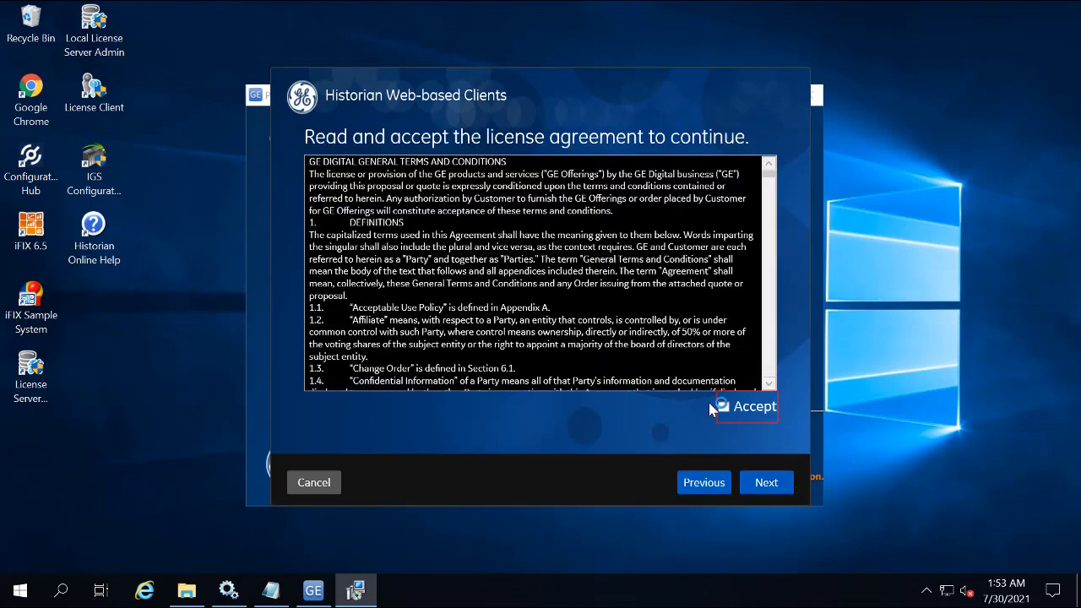
click(747, 405)
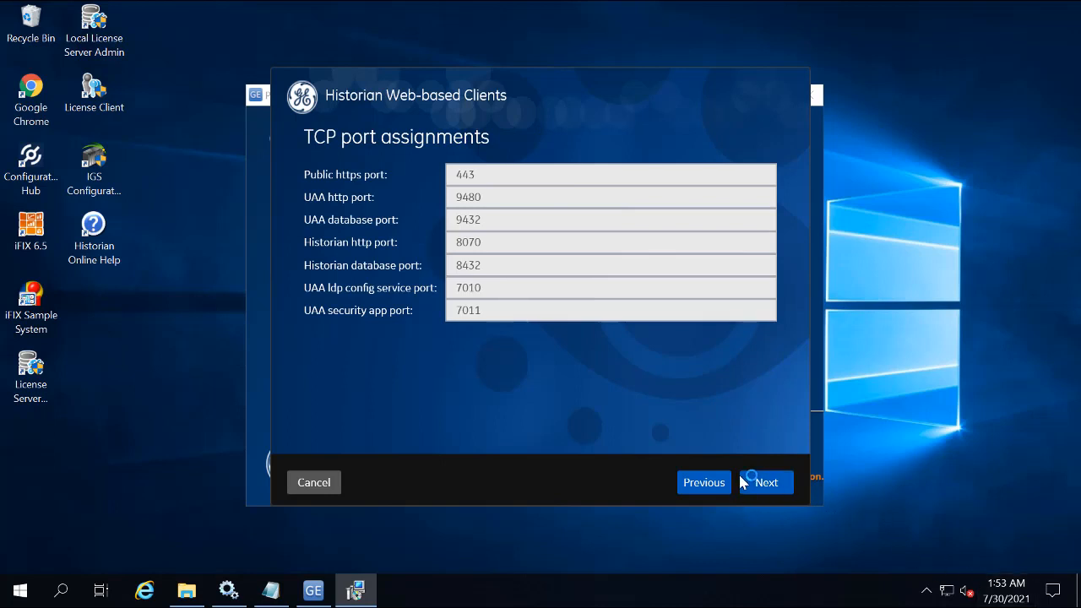
click(767, 483)
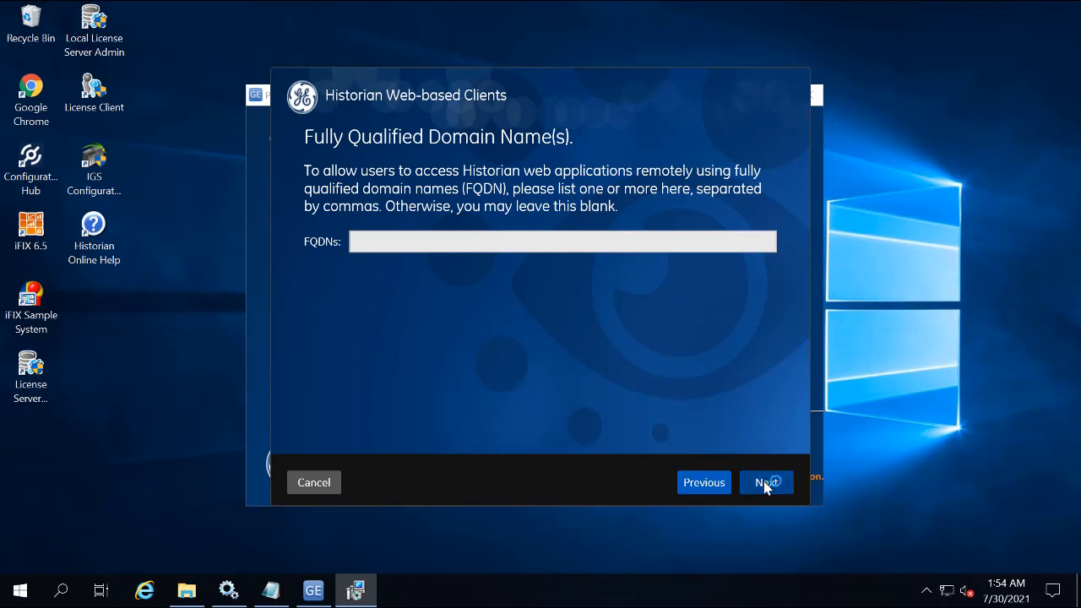
click(767, 483)
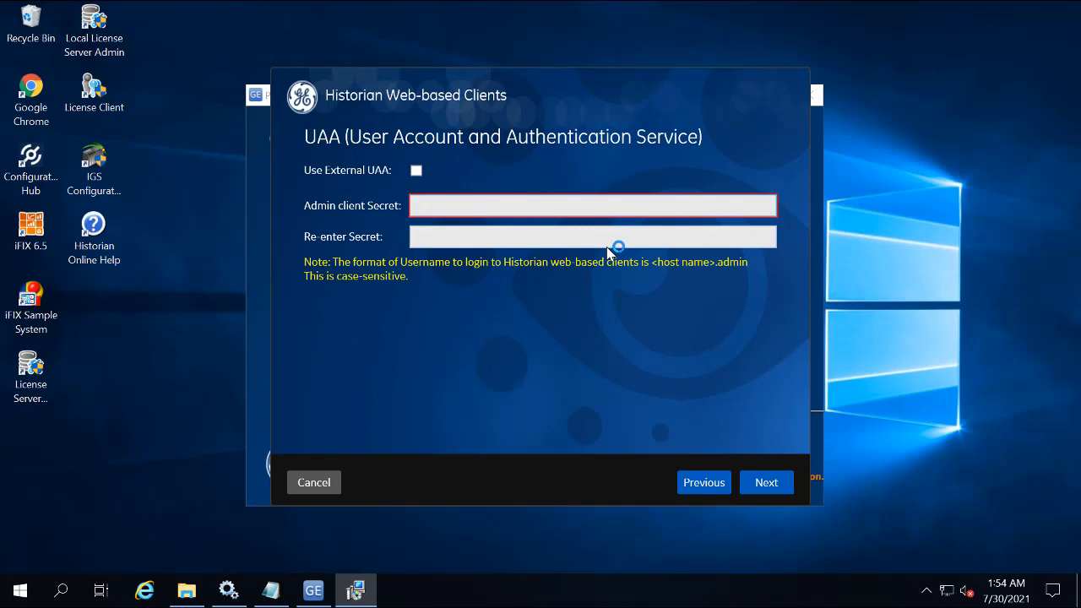
- Enter and confirm the UAA admin client secret, then proceed to Configuration Hub
text(•)
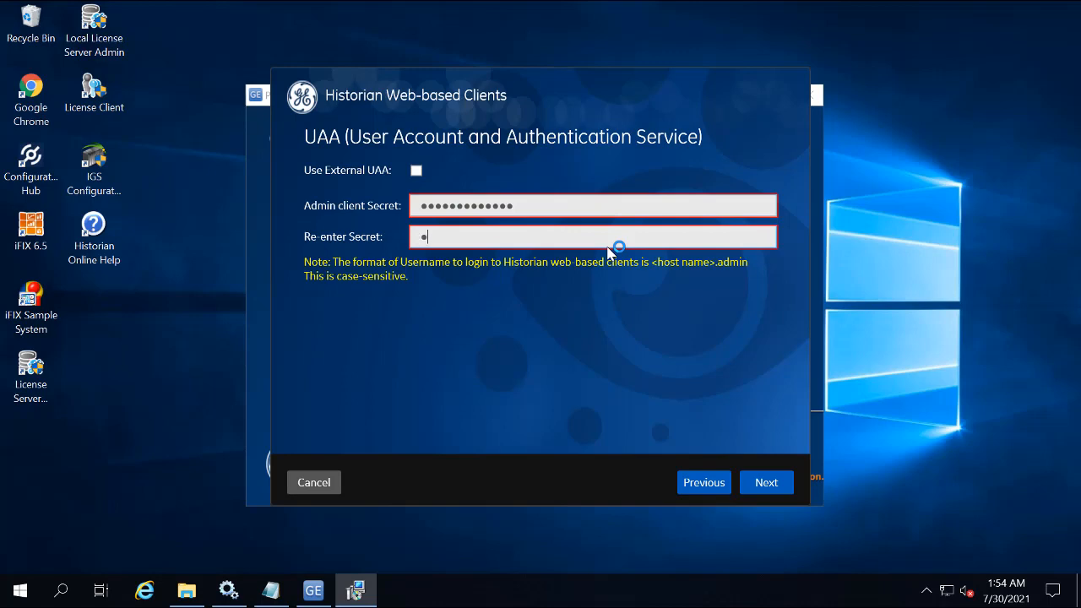
text(password)
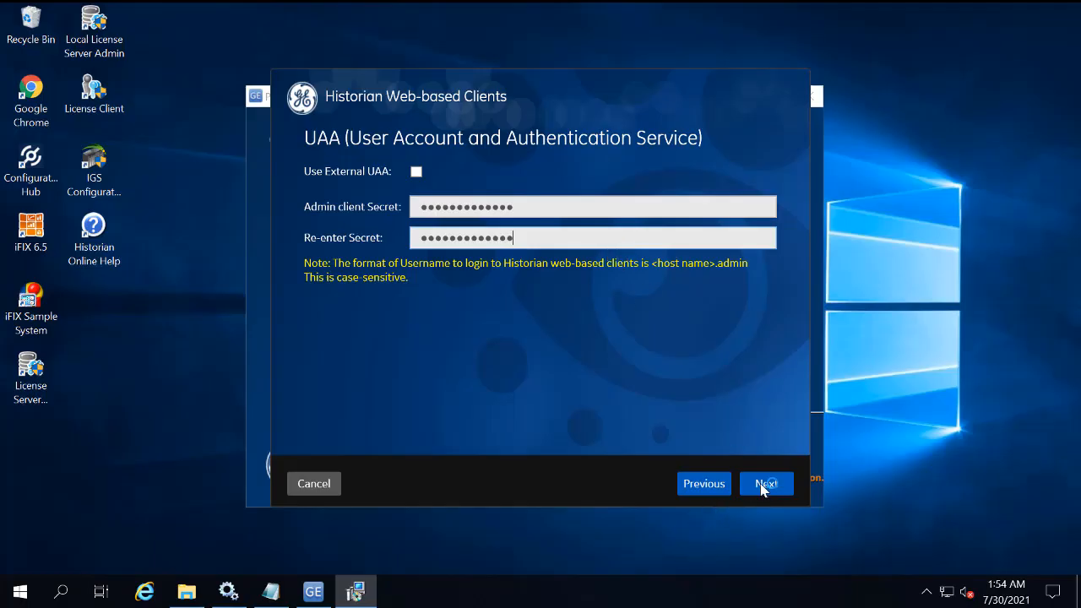
click(767, 483)
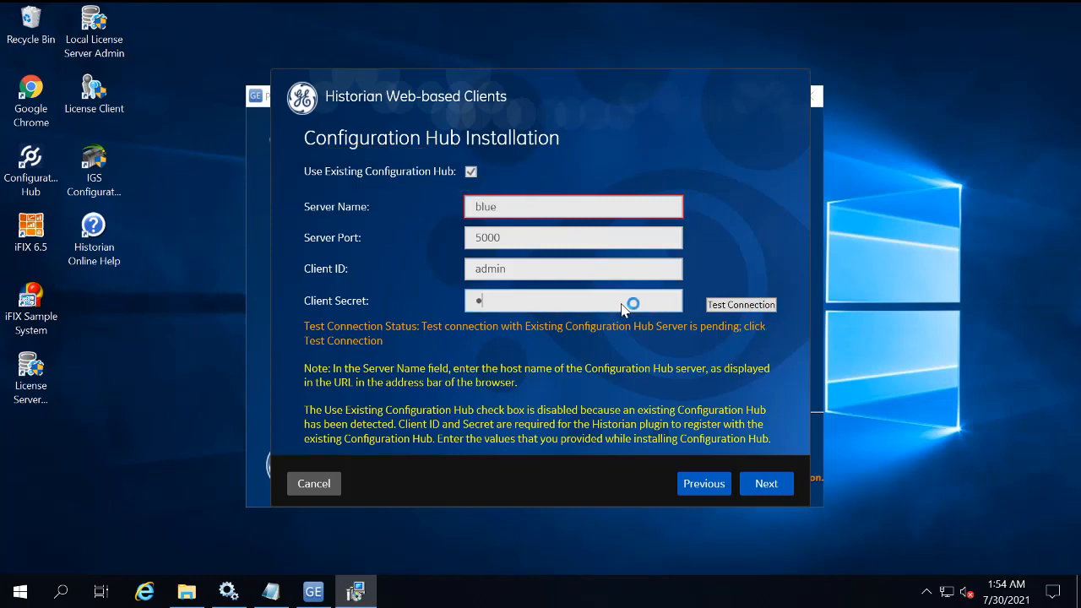
- Enter the Configuration Hub client secret, get a successful connection test, and continue
text(••)
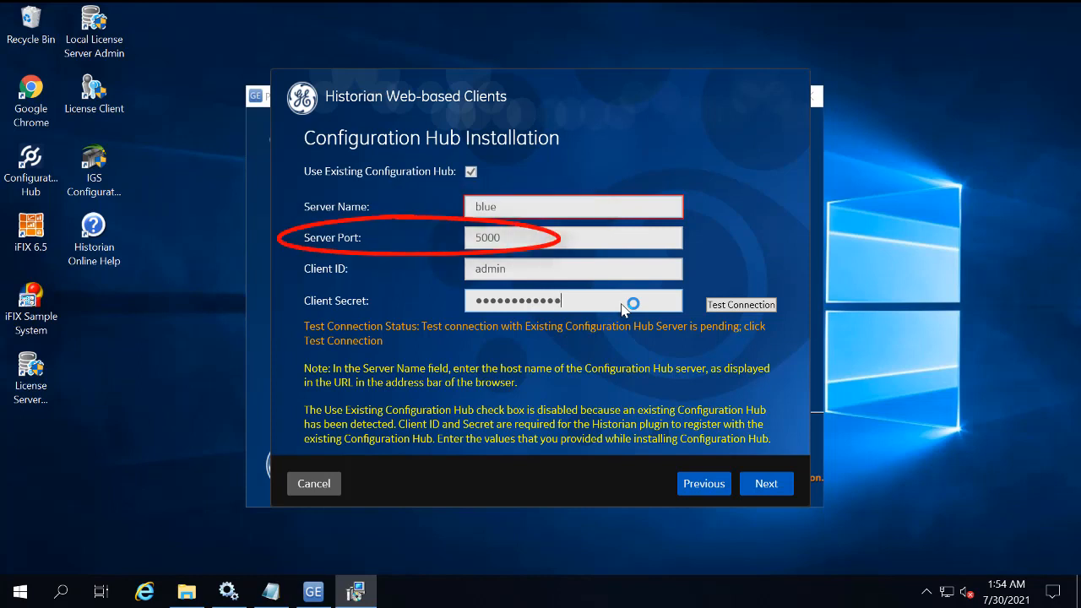
mouse_move(669, 237)
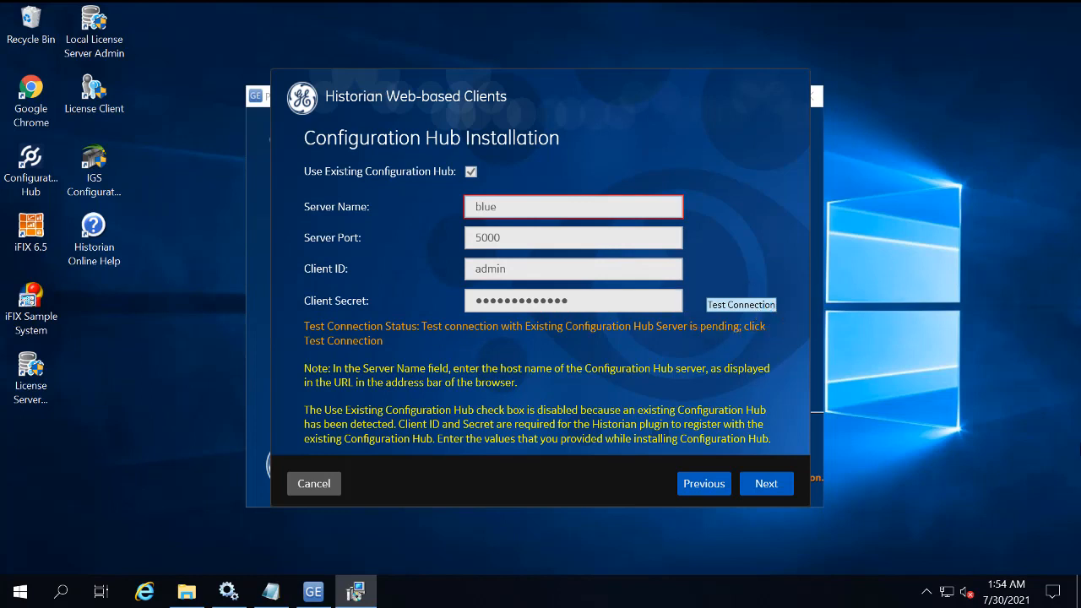
click(740, 304)
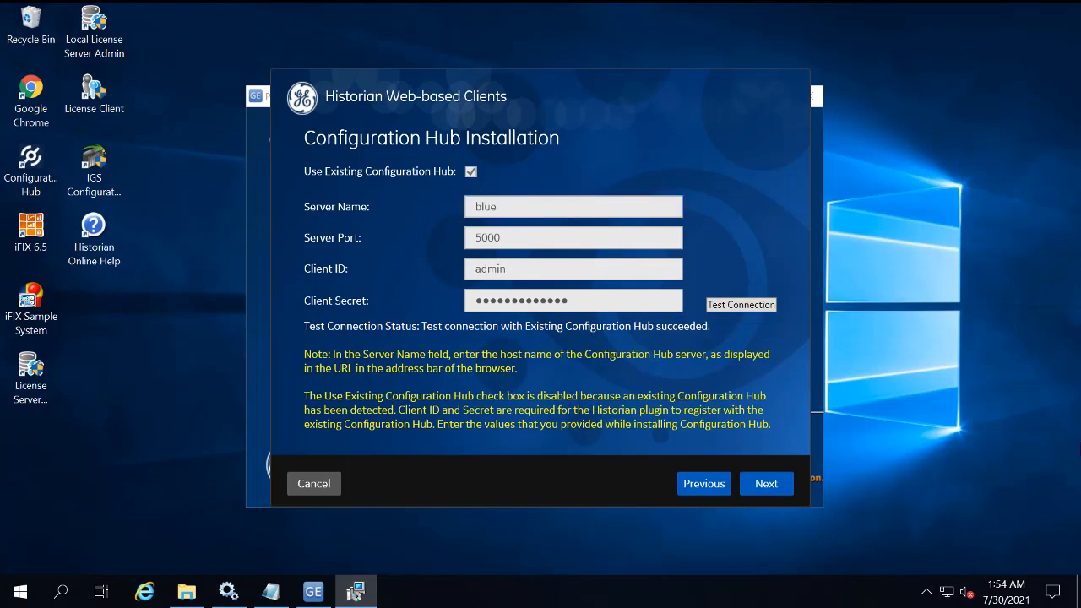
mouse_move(1075, 447)
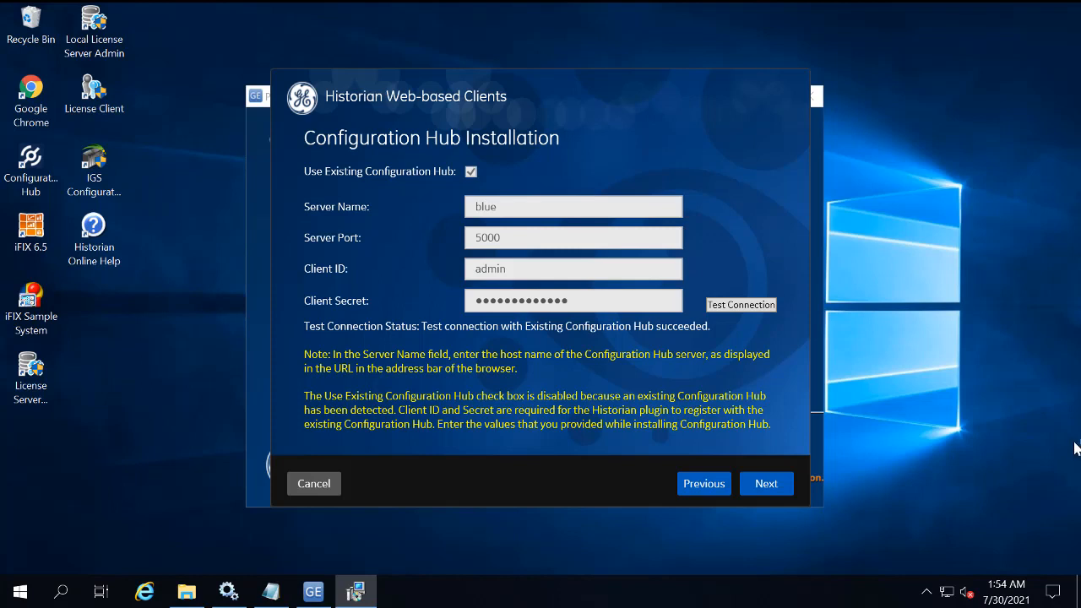
click(767, 483)
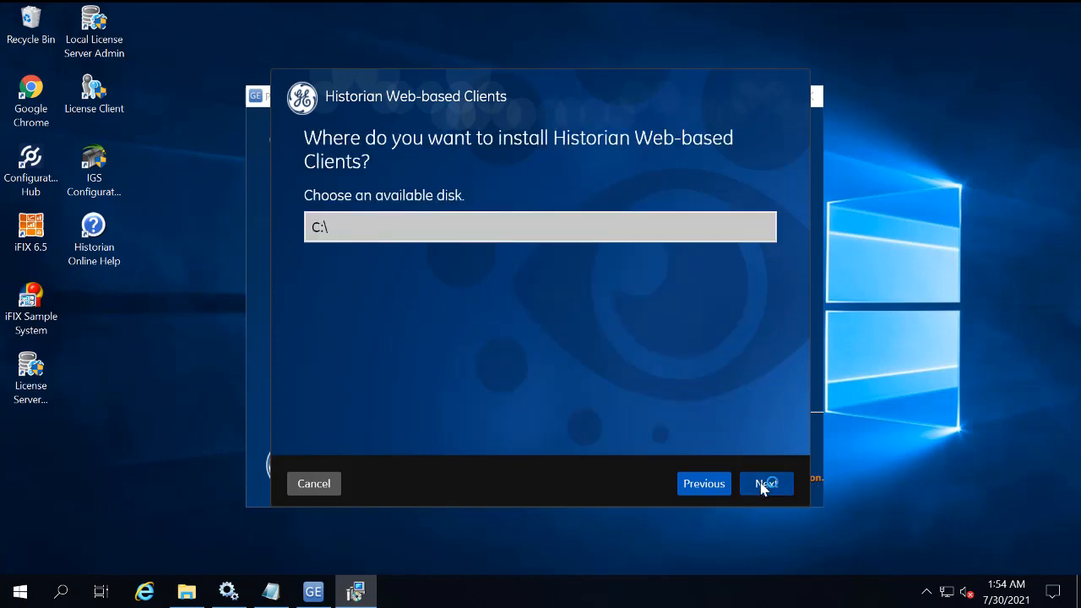
- Keep the C:\ disk, default log folder and BLUE destination server, and start installing
click(767, 484)
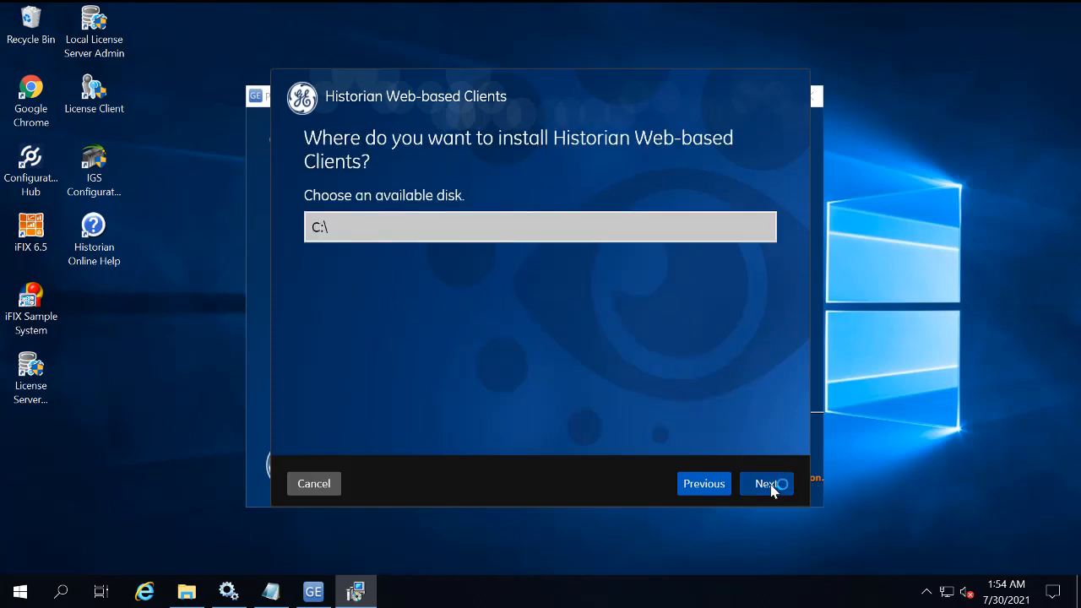
click(767, 483)
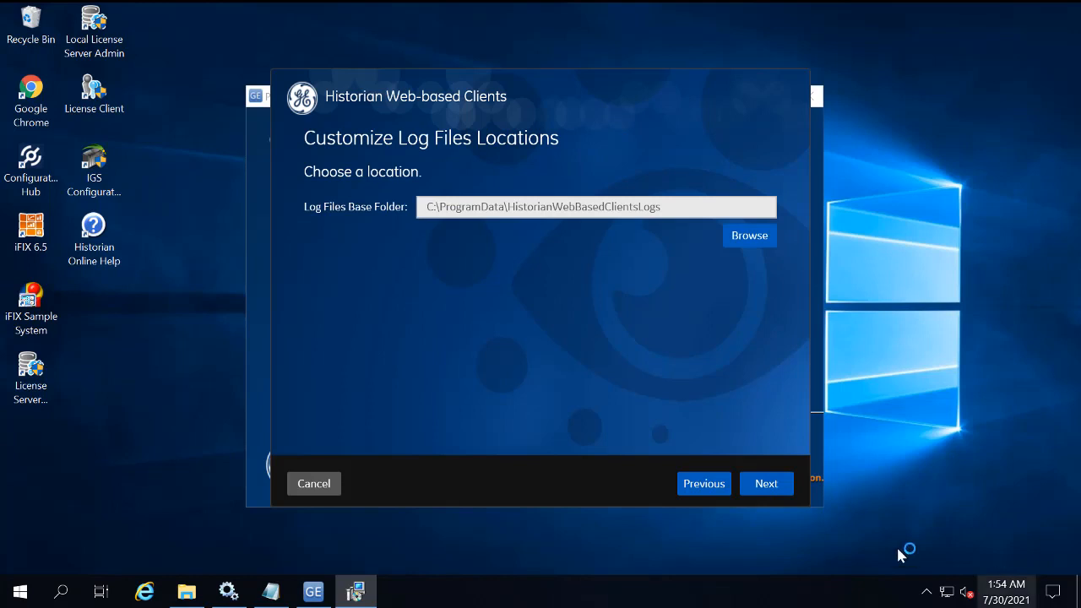
click(767, 483)
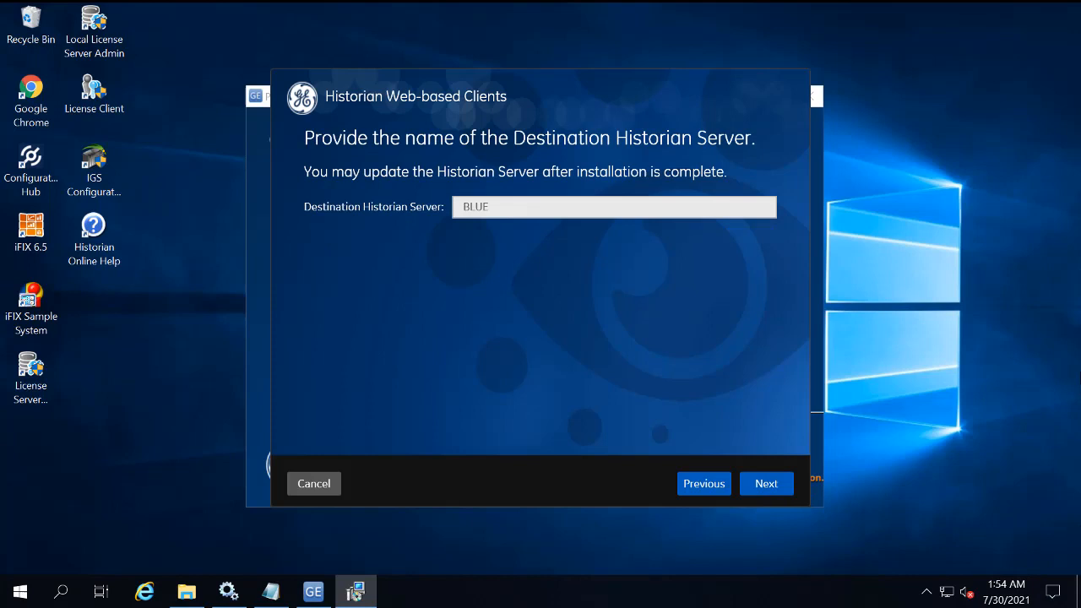
click(767, 484)
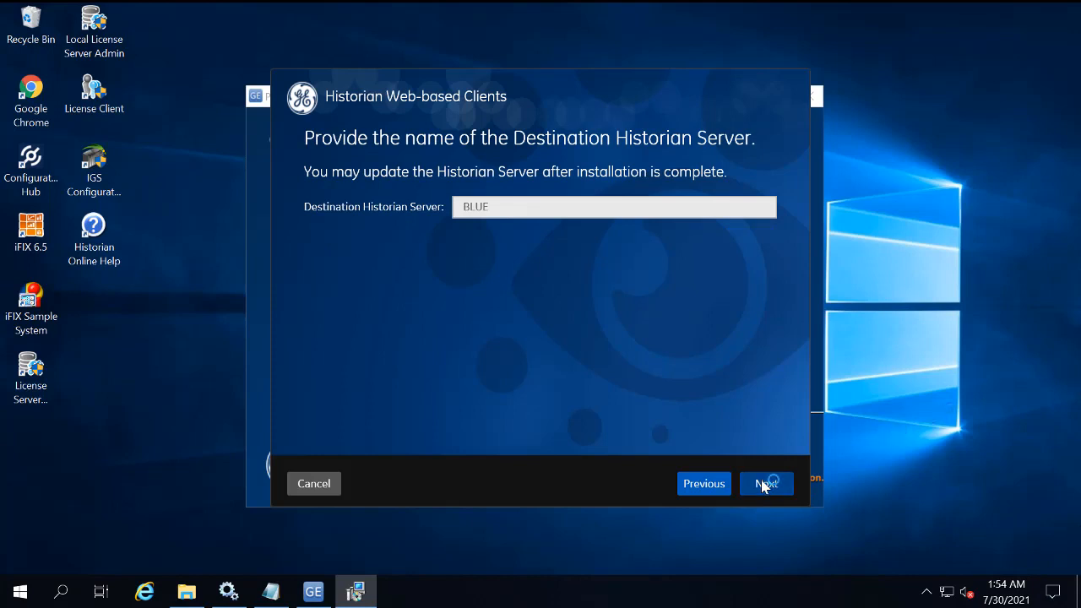
click(767, 483)
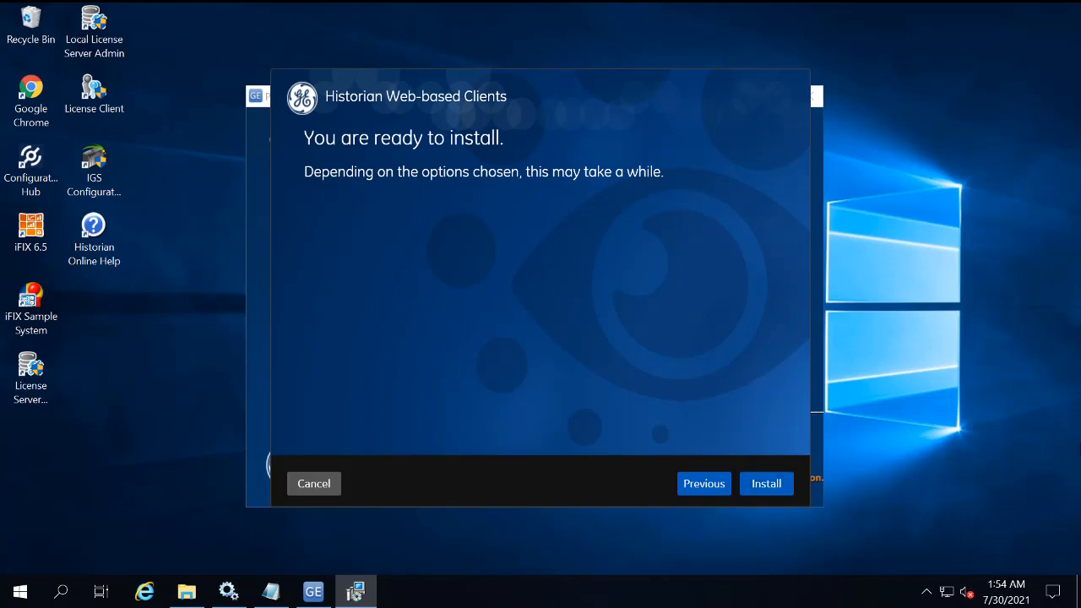
click(767, 483)
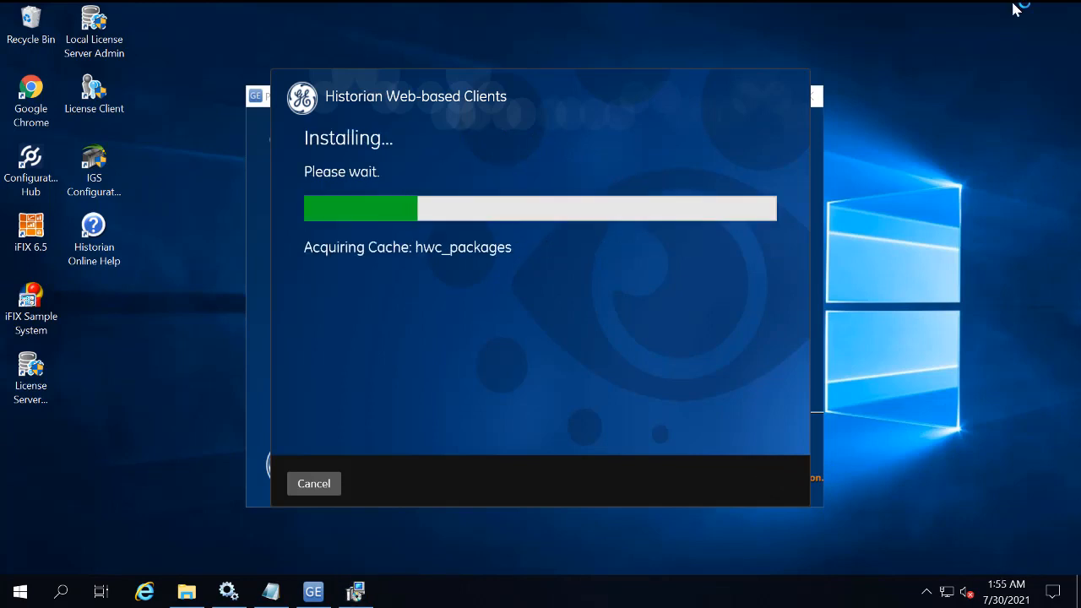